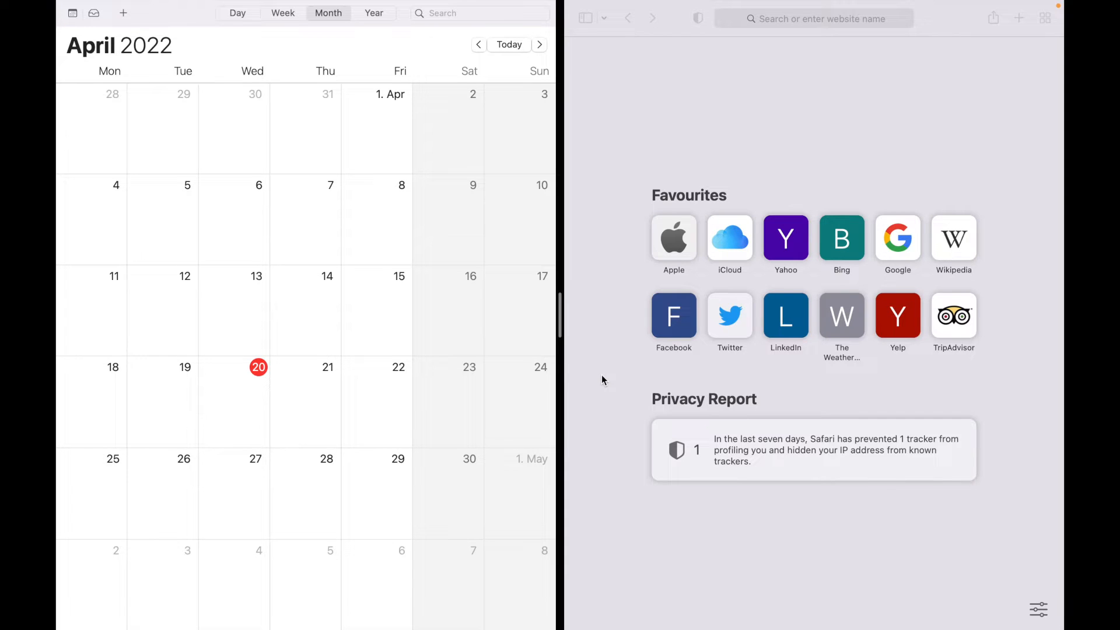
{"action": "mouse_move", "coordinate": [618, 364]}
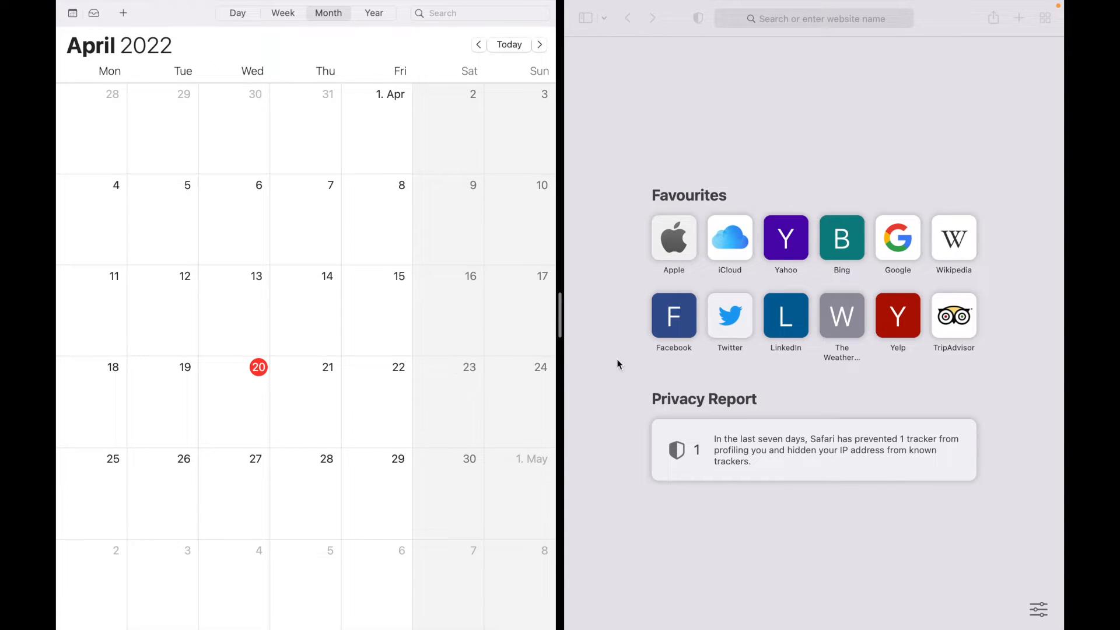
{"action": "mouse_move", "coordinate": [467, 301]}
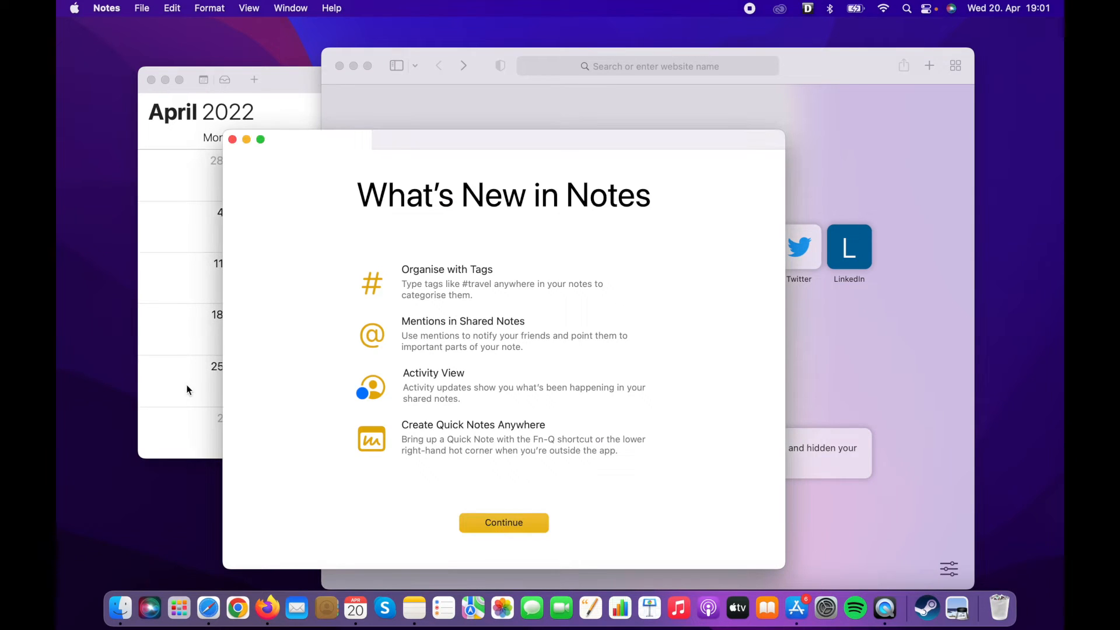
Bring the Safari window in front of Notes on the desktop.
{"action": "left_click", "coordinate": [188, 389]}
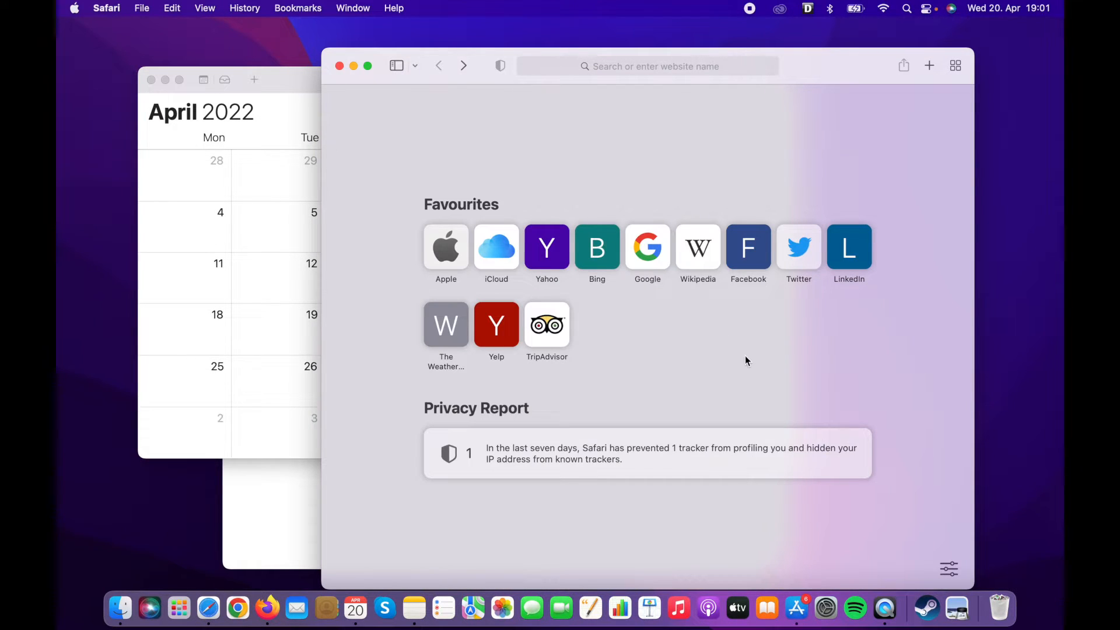
{"action": "mouse_move", "coordinate": [280, 243]}
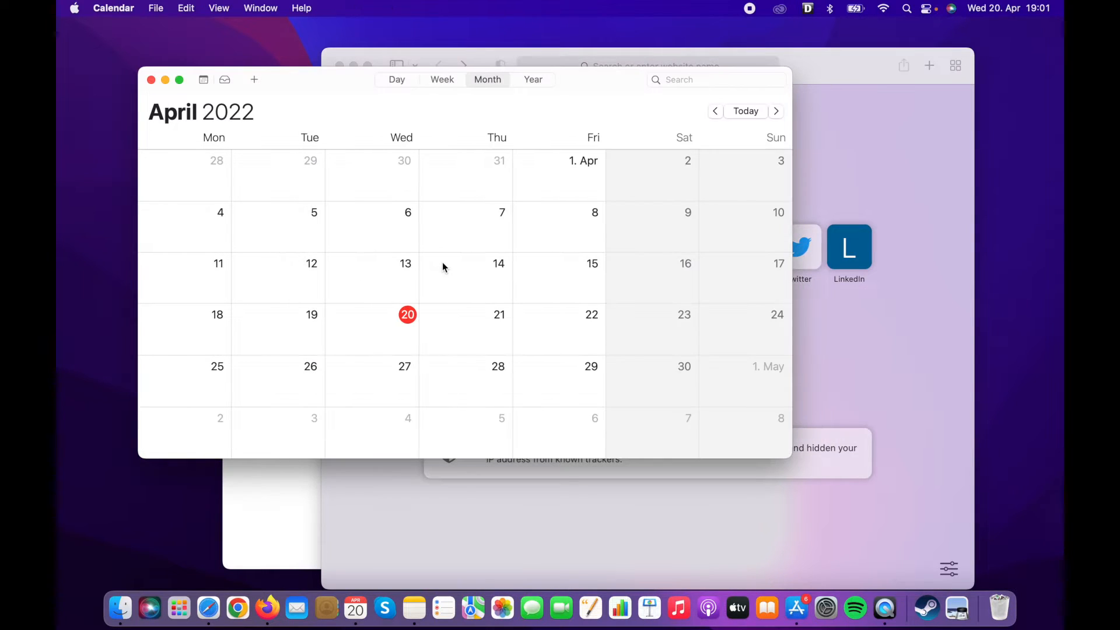
{"action": "mouse_move", "coordinate": [376, 231]}
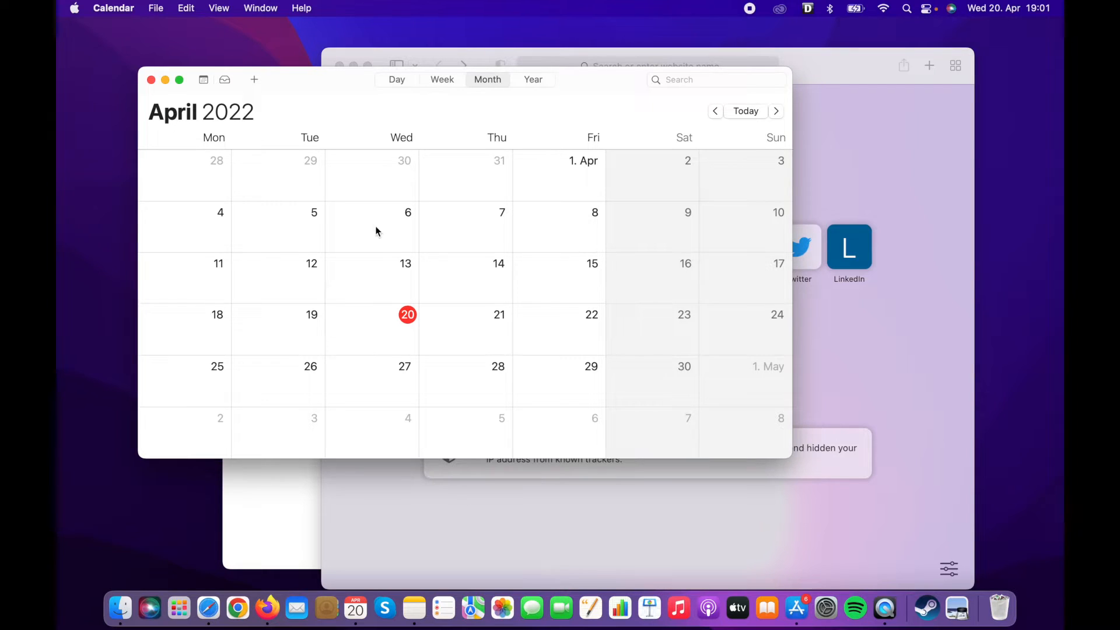
{"action": "mouse_move", "coordinate": [418, 231]}
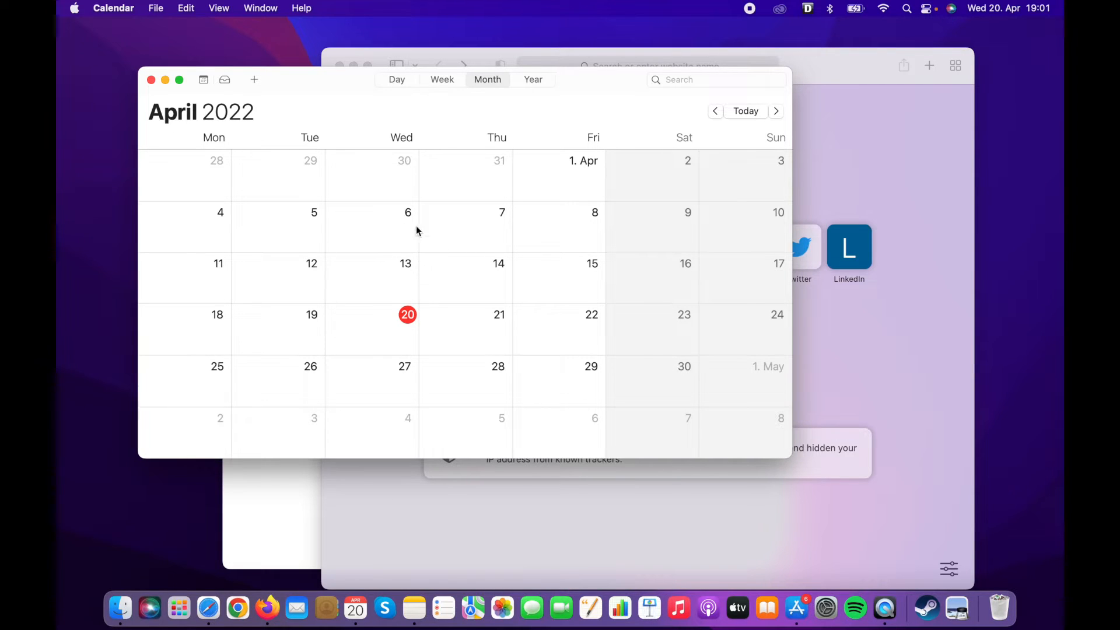
{"action": "mouse_move", "coordinate": [314, 173]}
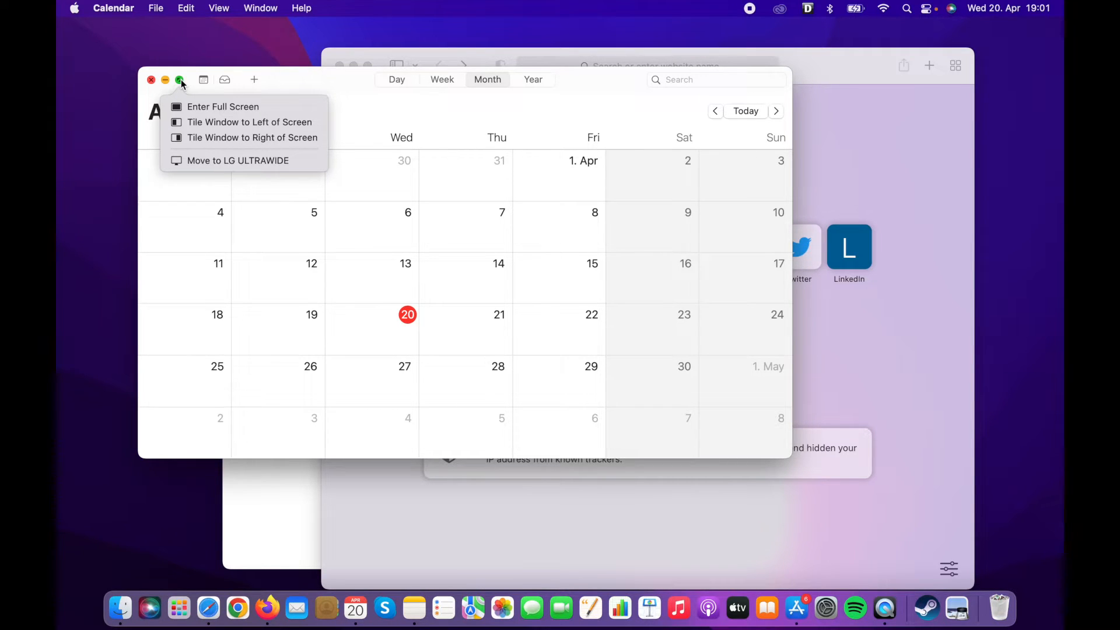
{"action": "mouse_move", "coordinate": [252, 138]}
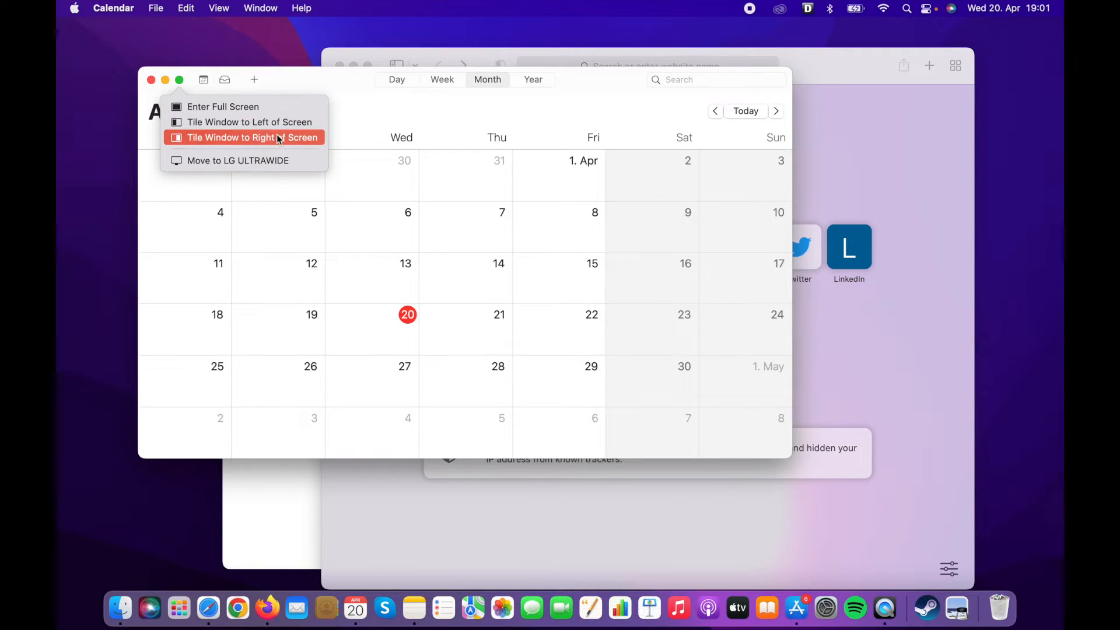
{"action": "mouse_move", "coordinate": [269, 122]}
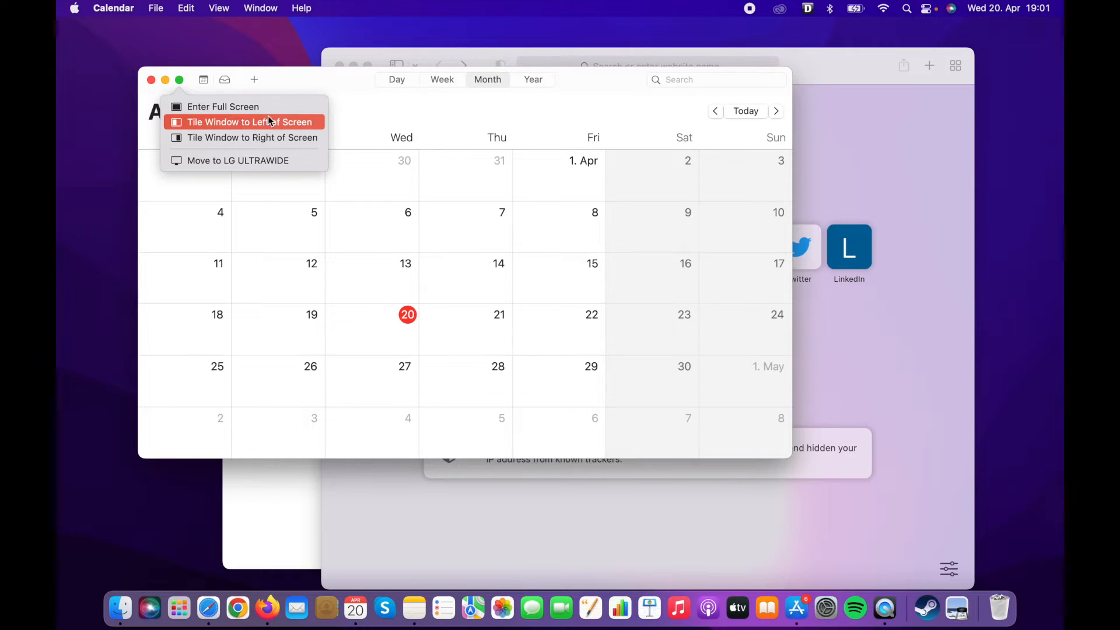
{"action": "mouse_move", "coordinate": [252, 138]}
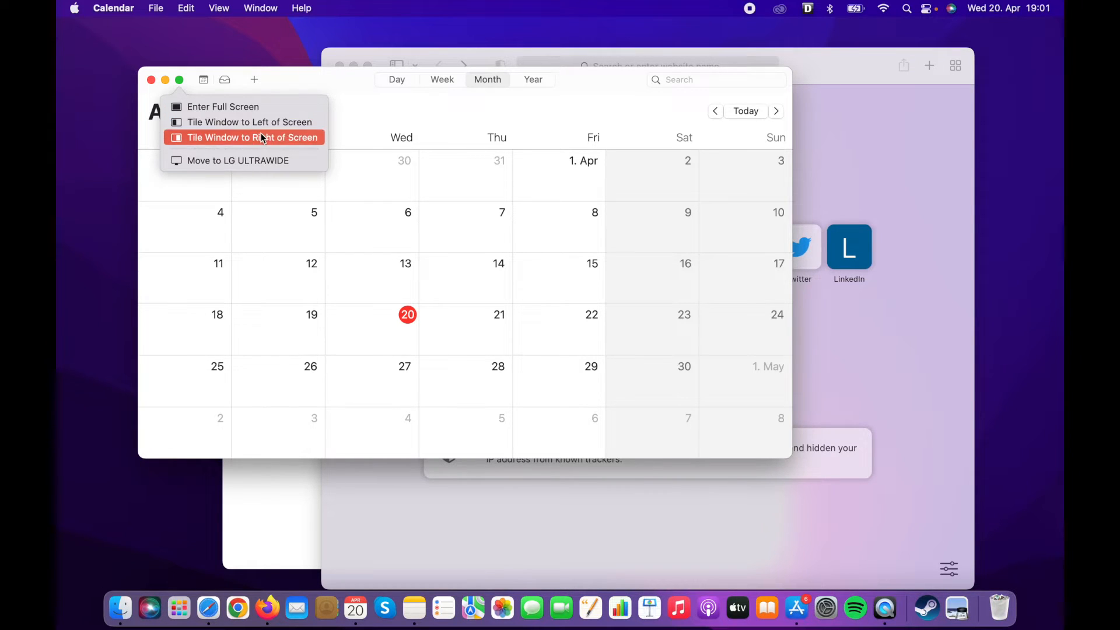
{"action": "mouse_move", "coordinate": [248, 121]}
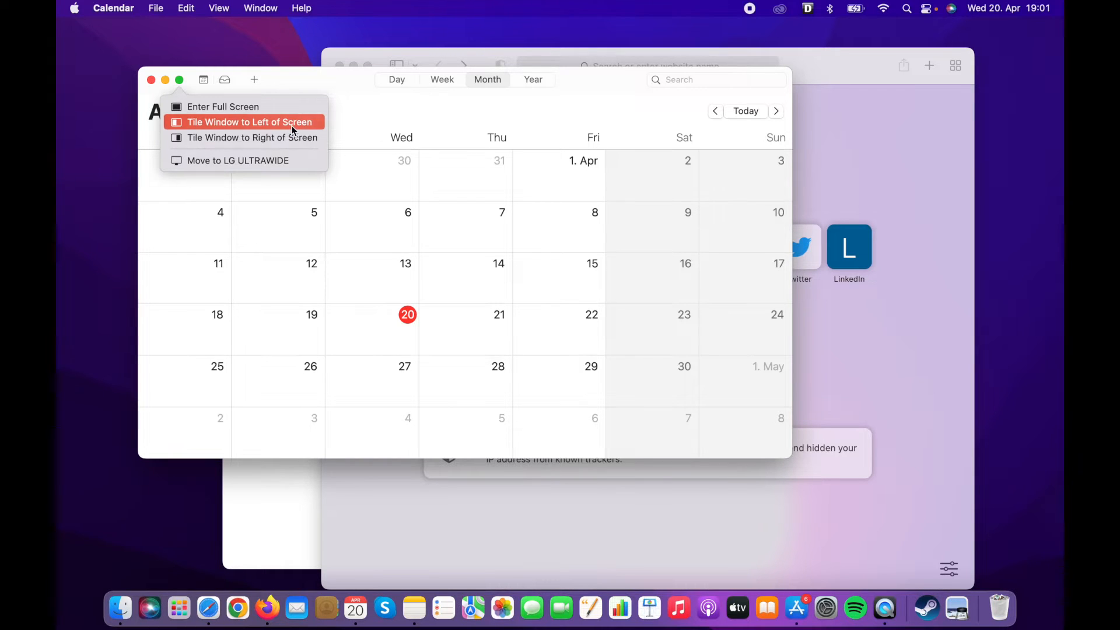
Tile the Calendar April 2022 window to the left half of the screen.
{"action": "left_click", "coordinate": [247, 121]}
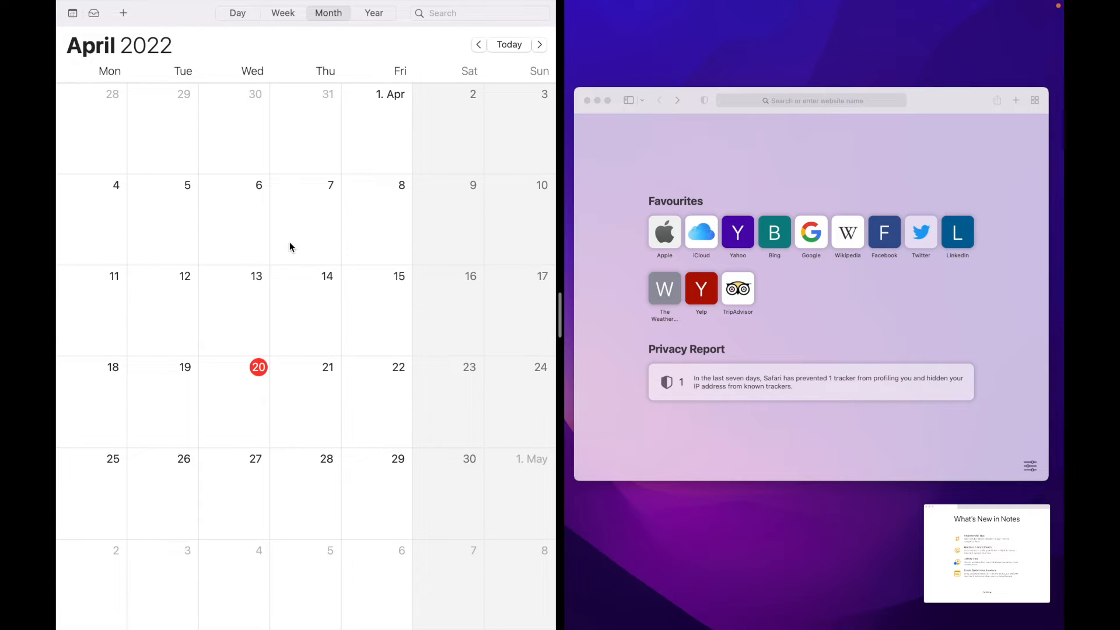
{"action": "mouse_move", "coordinate": [310, 336]}
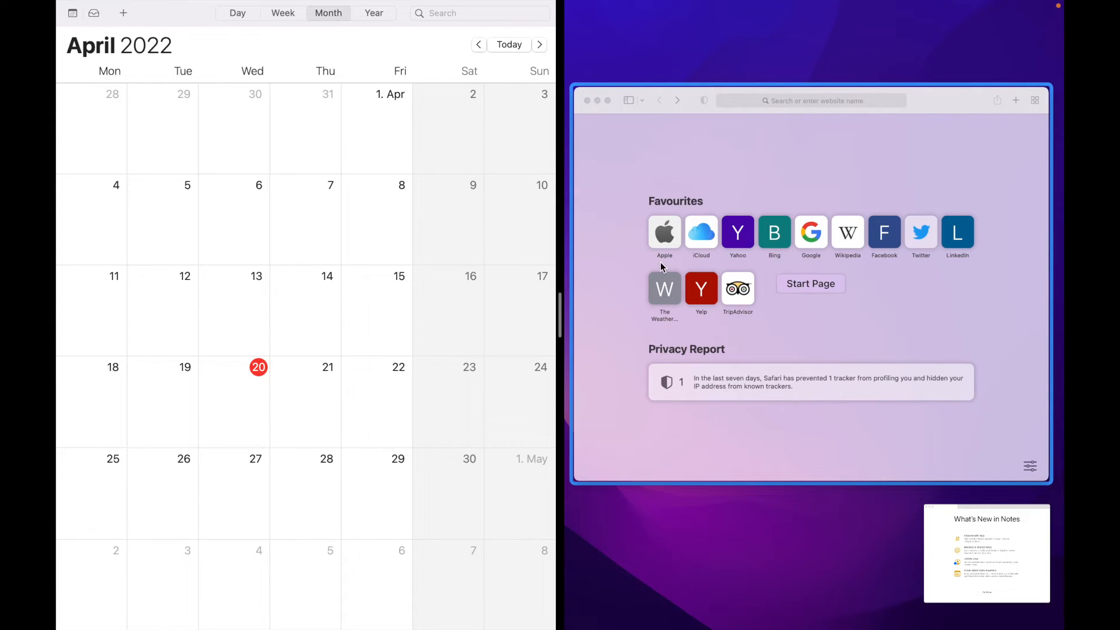
{"action": "mouse_move", "coordinate": [634, 277]}
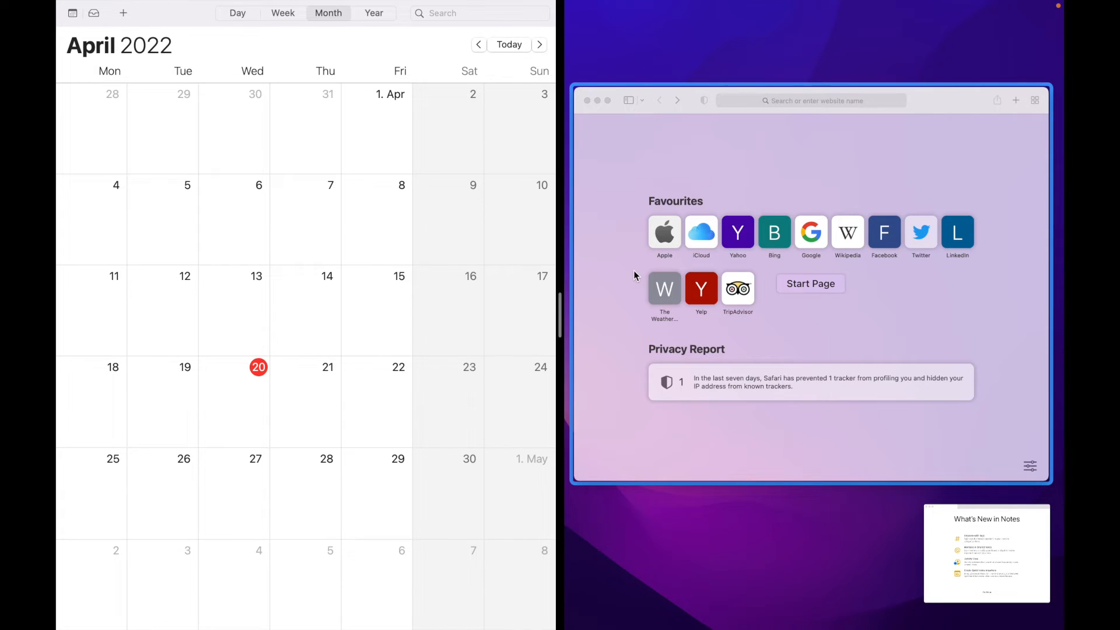
{"action": "mouse_move", "coordinate": [761, 167]}
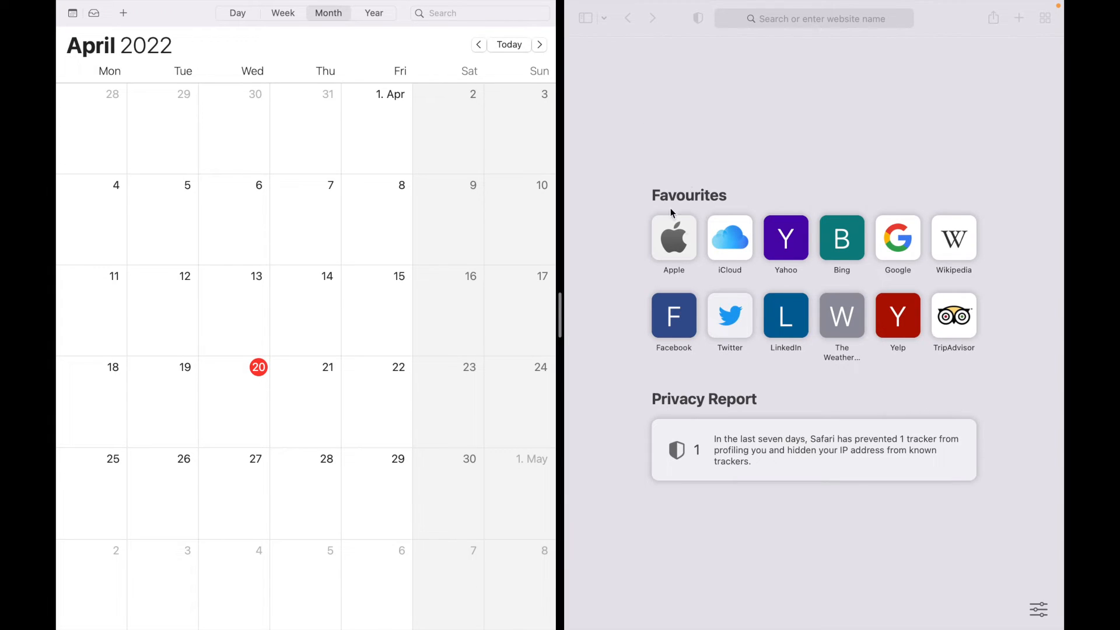
{"action": "mouse_move", "coordinate": [629, 264]}
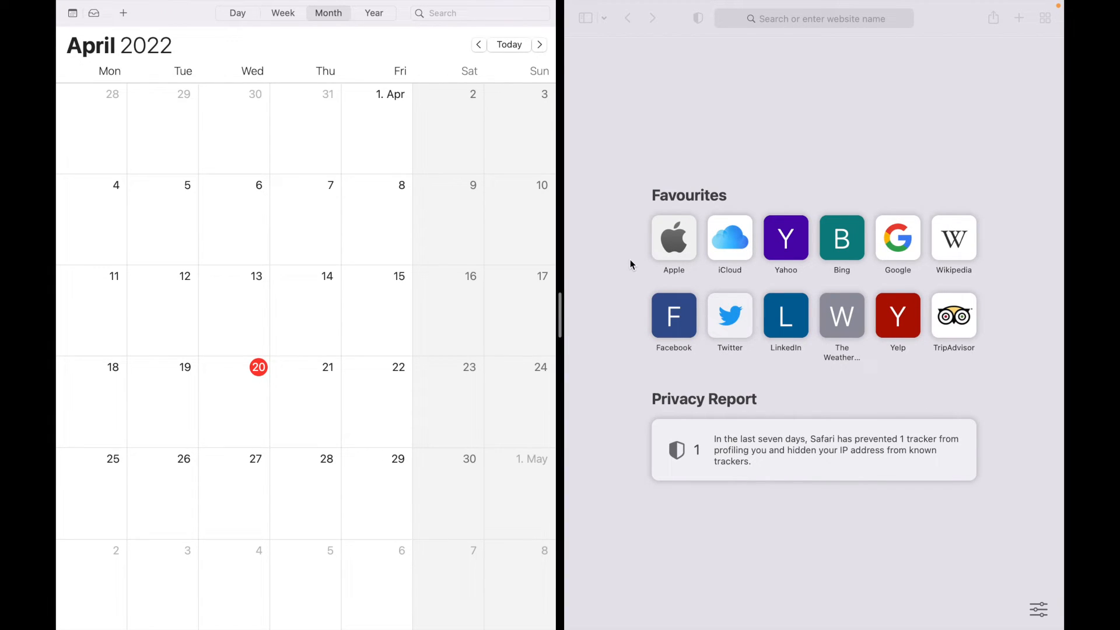
{"action": "mouse_move", "coordinate": [616, 275]}
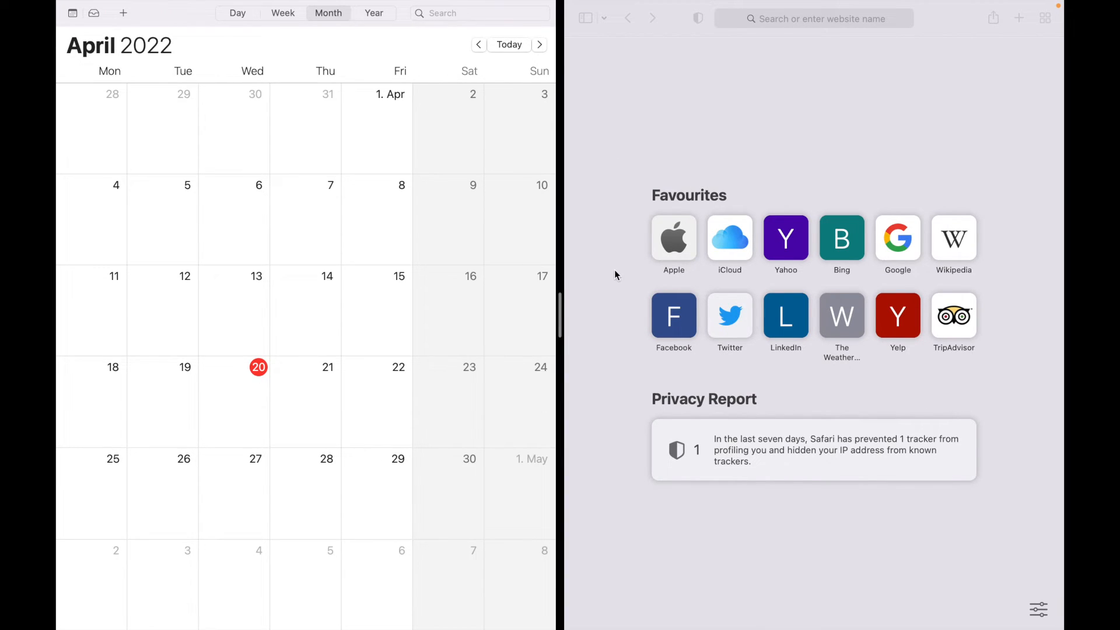
{"action": "mouse_move", "coordinate": [569, 182]}
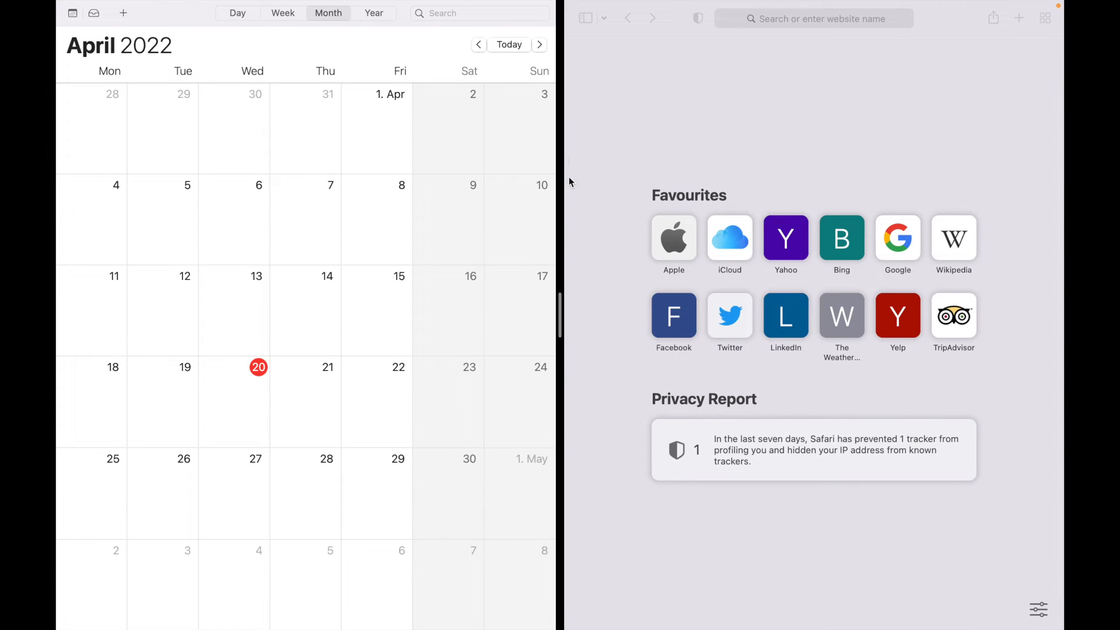
{"action": "mouse_move", "coordinate": [561, 323]}
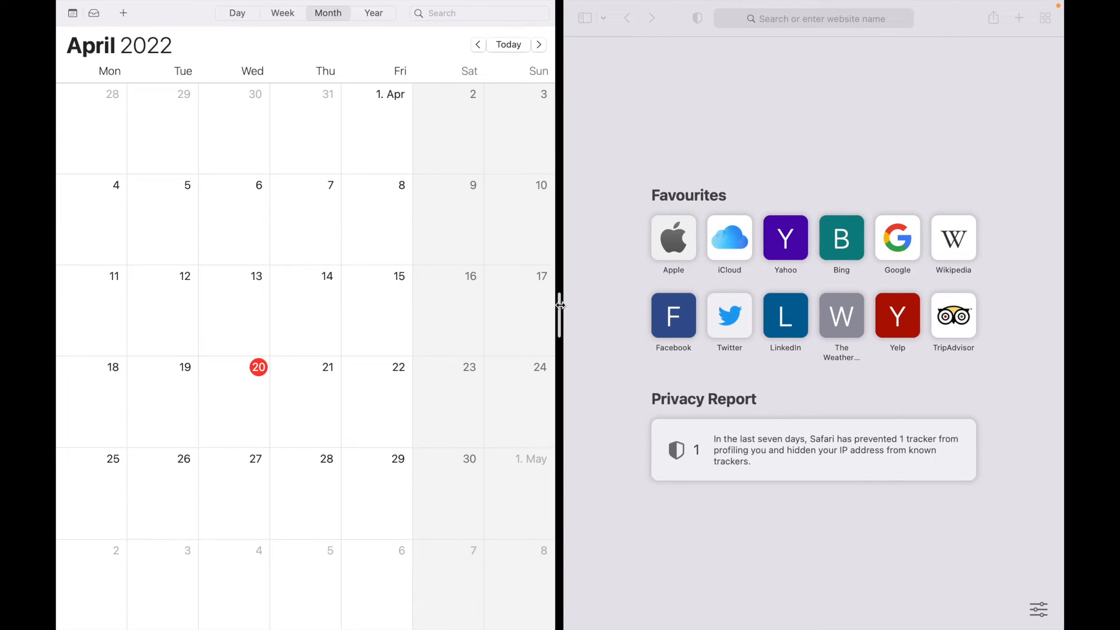
Drag the Split View divider so Calendar ends just under half, Safari the rest.
{"action": "left_click_drag", "start_coordinate": [559, 306], "coordinate": [640, 314]}
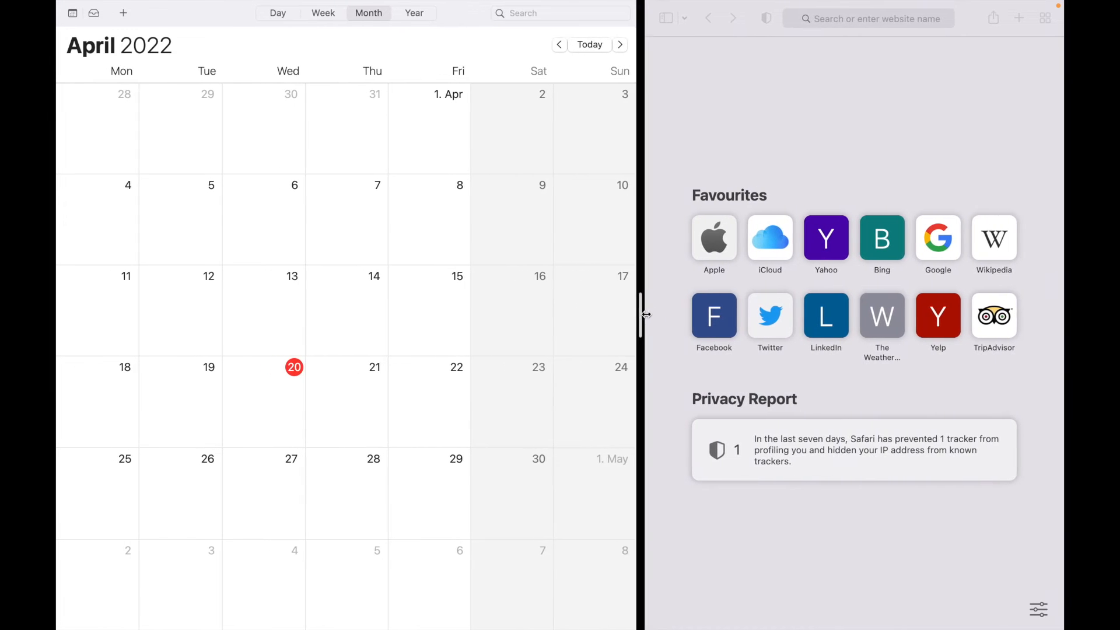
{"action": "left_click_drag", "start_coordinate": [640, 315], "coordinate": [511, 323]}
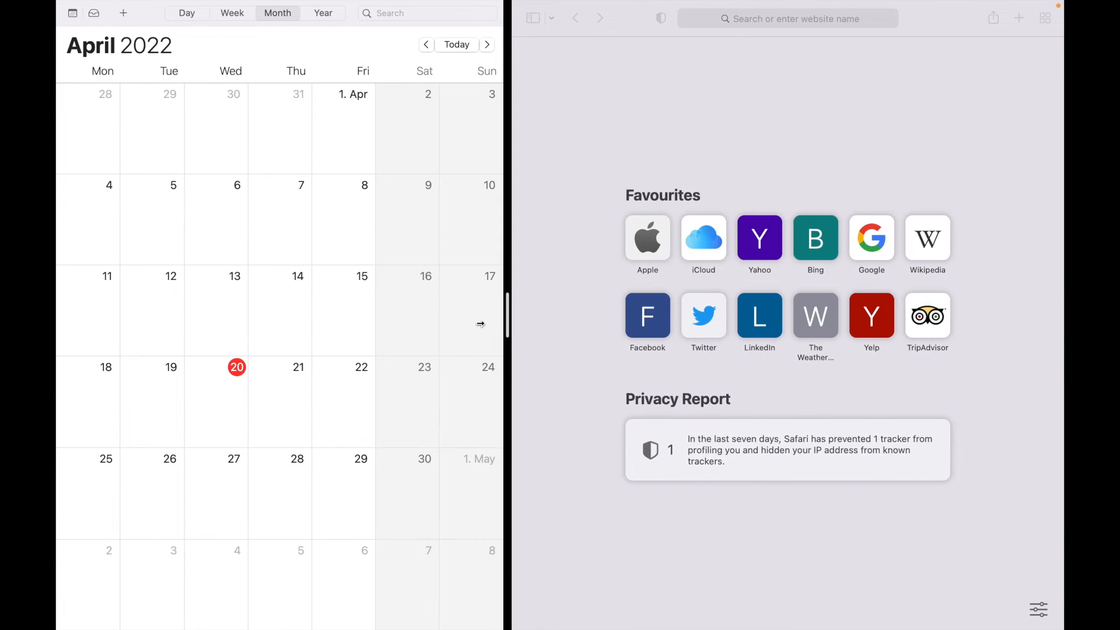
{"action": "left_click_drag", "start_coordinate": [508, 322], "coordinate": [660, 318]}
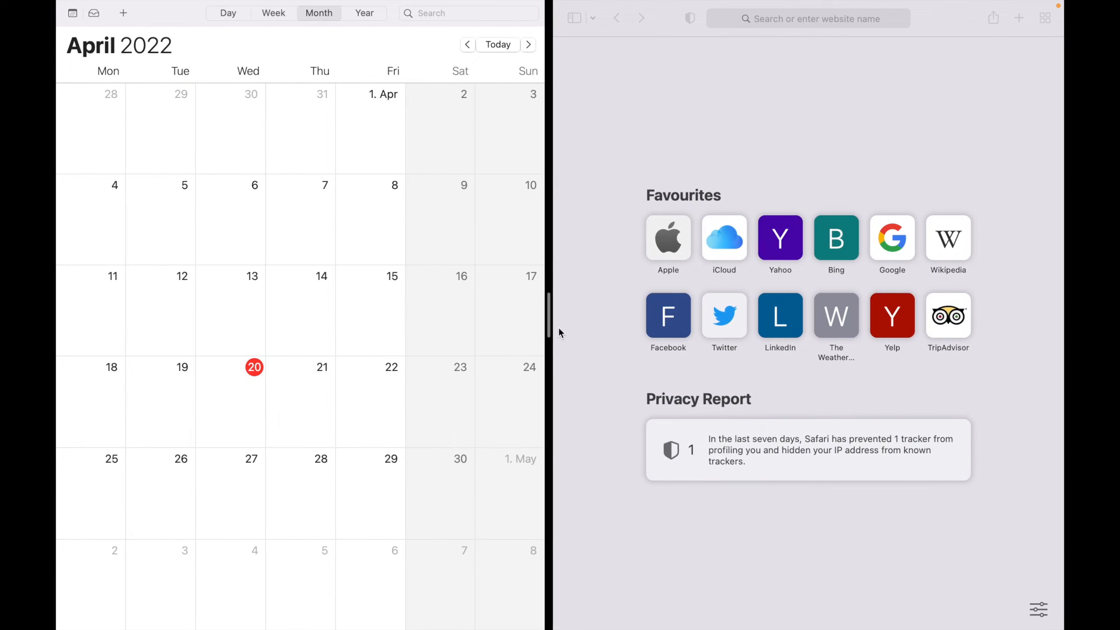
{"action": "mouse_move", "coordinate": [563, 267]}
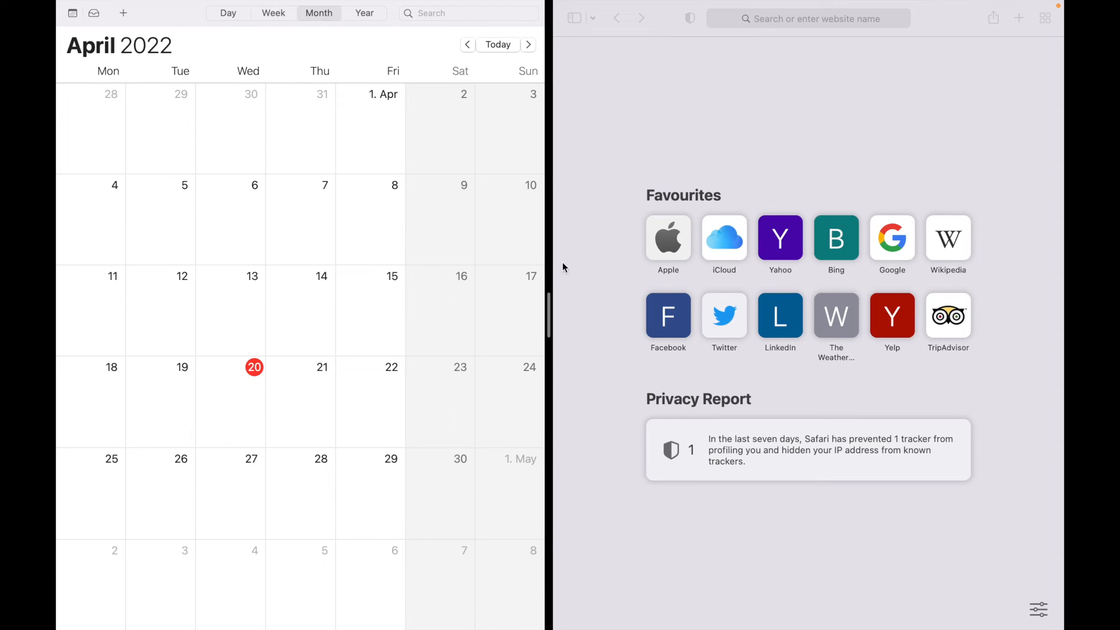
{"action": "mouse_move", "coordinate": [623, 259]}
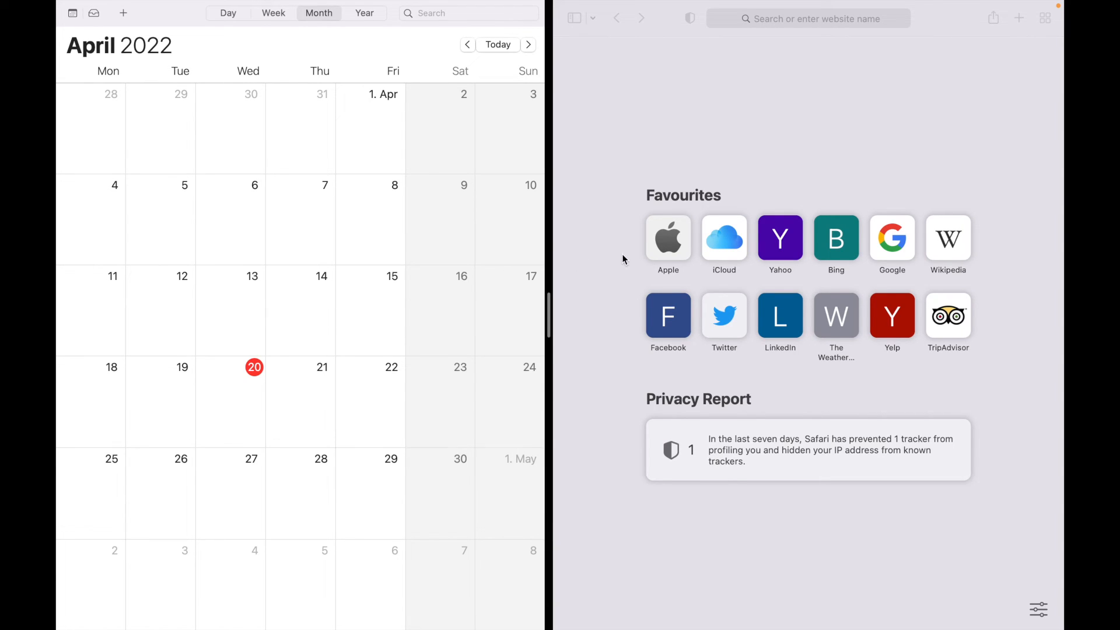